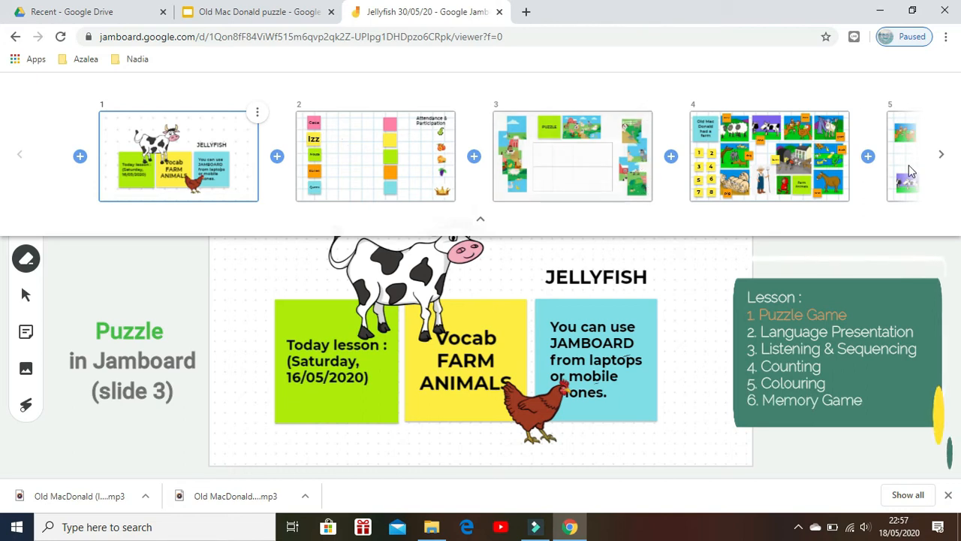
mouse_move(940, 156)
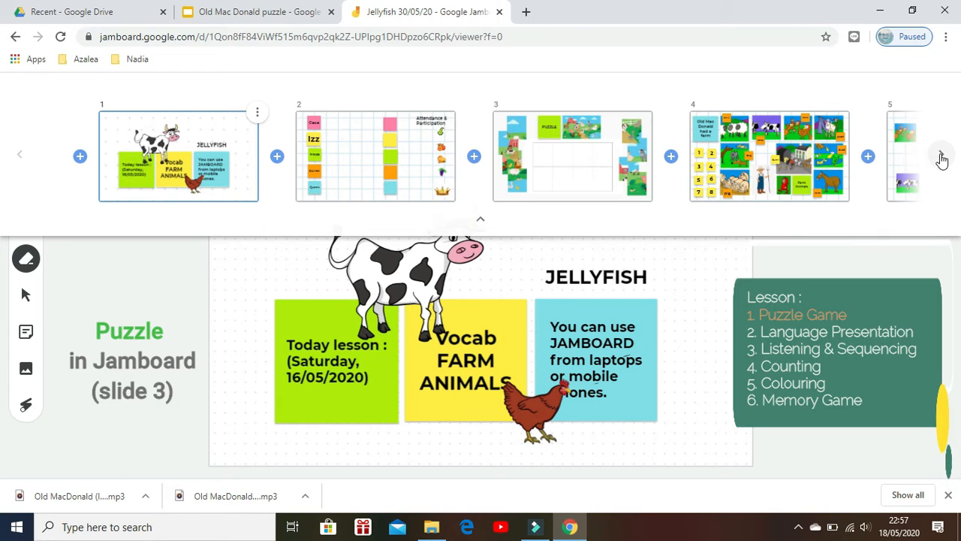
mouse_move(933, 166)
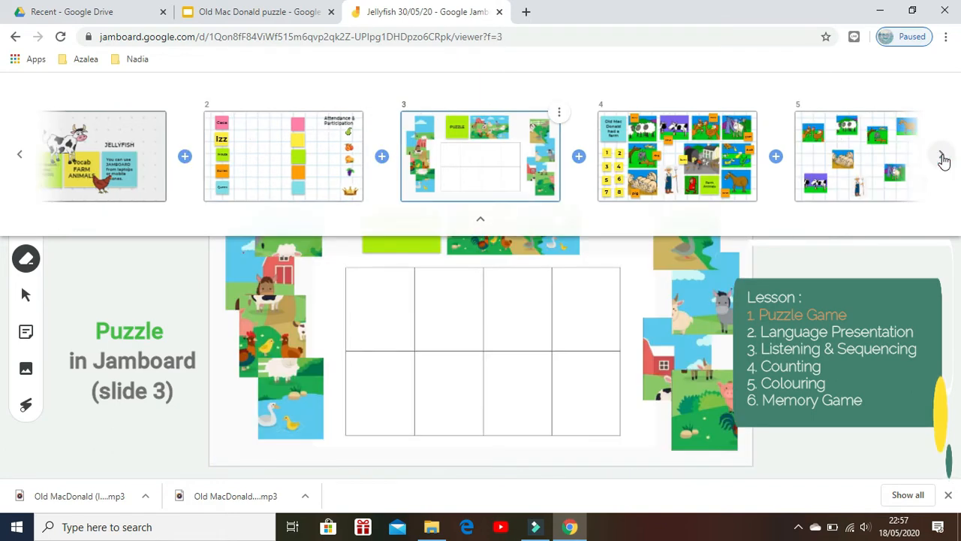
- Browse forward through the board's frames to reach the farm-animal vocabulary frame
left_click(942, 155)
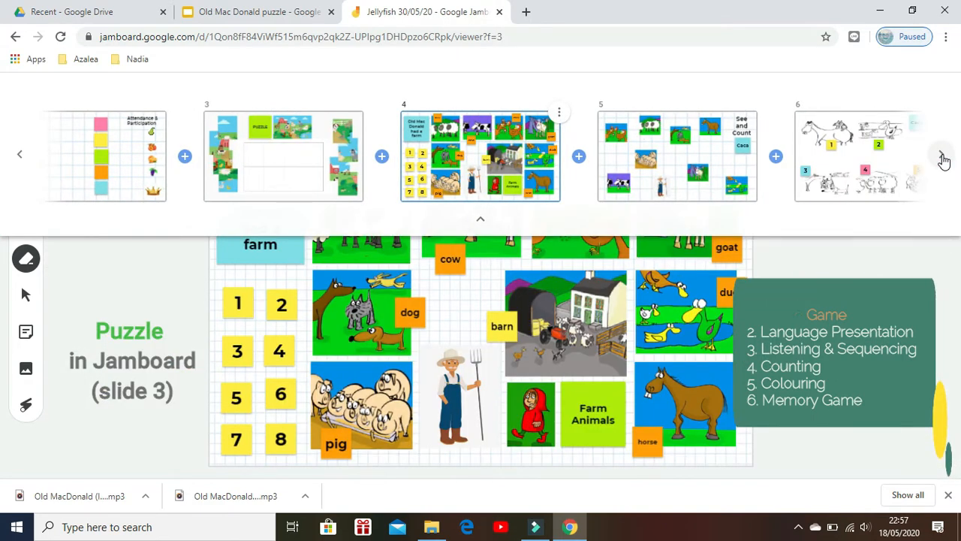
left_click(943, 155)
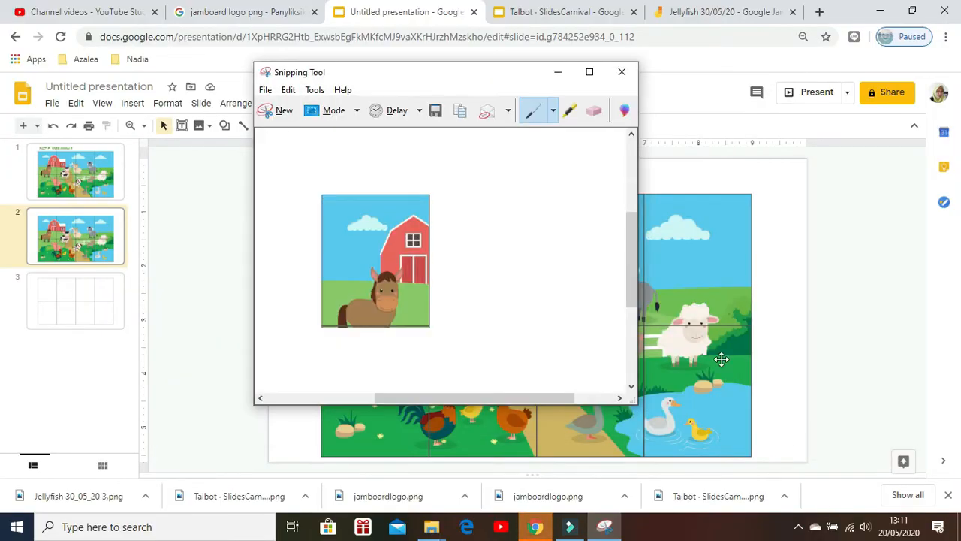
- Snip a new rectangular piece of the farm picture and save it
left_click(622, 72)
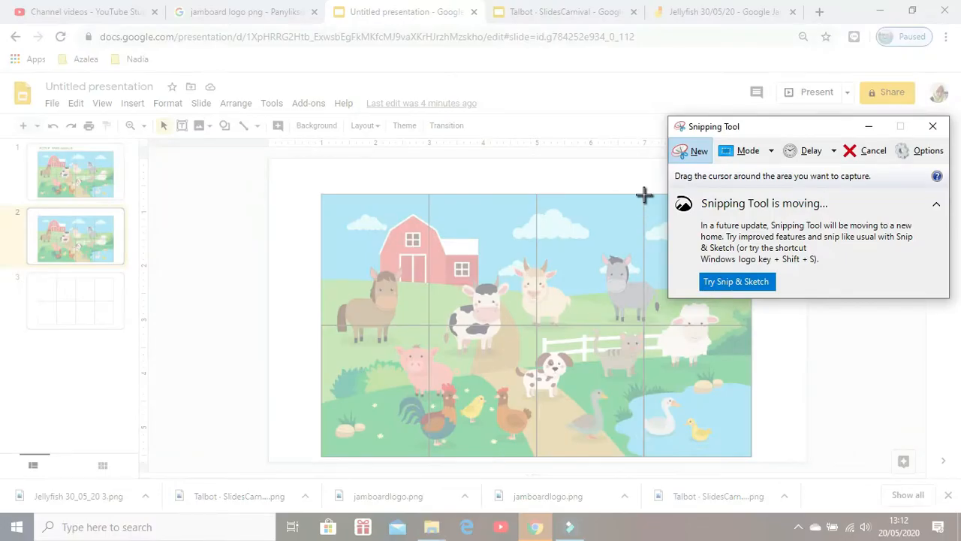
right_click(691, 258)
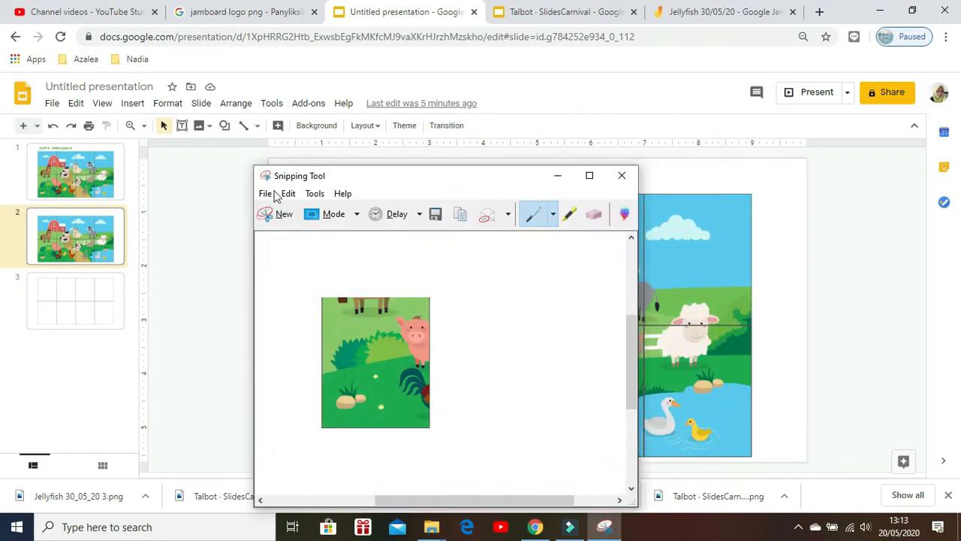
left_click(435, 213)
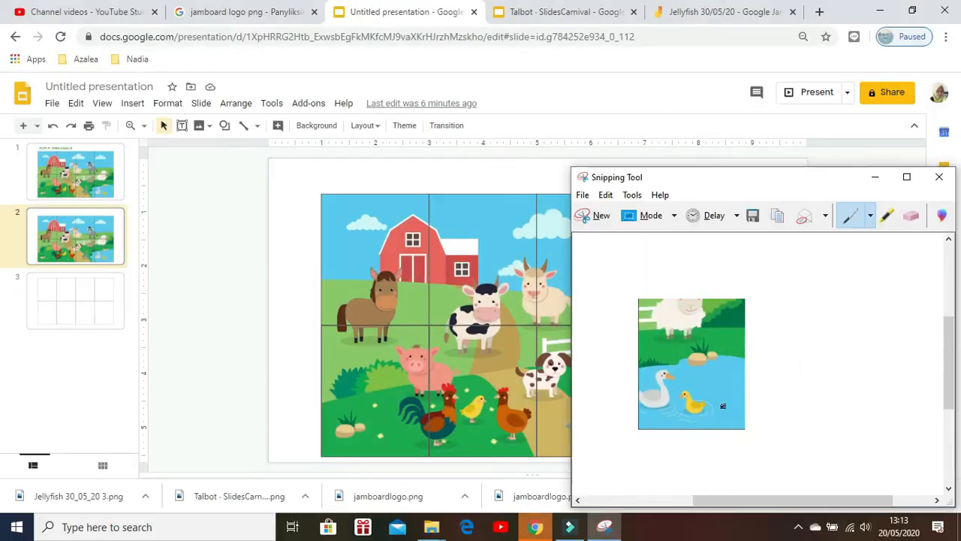
mouse_move(787, 478)
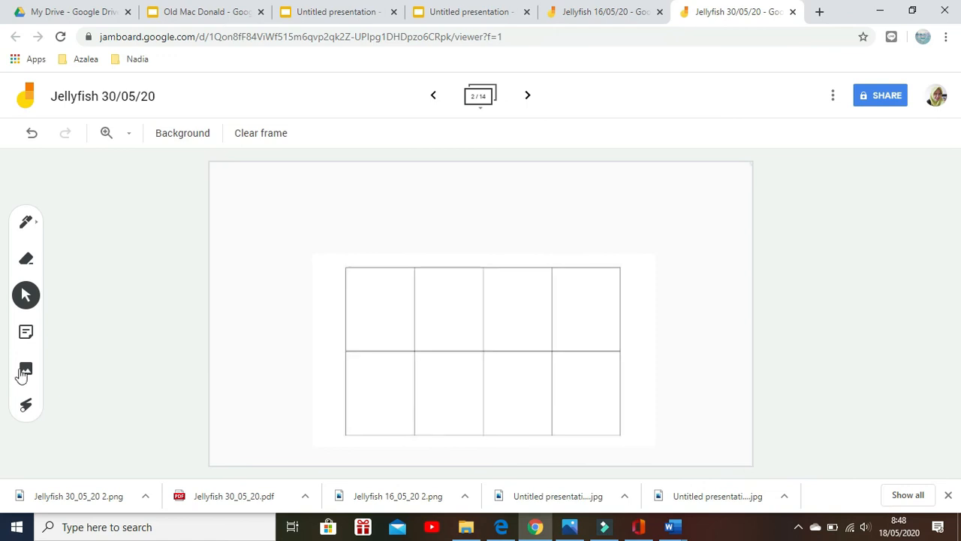
- Upload puzzle piece images and set the donkey piece beside the empty grid
left_click(26, 369)
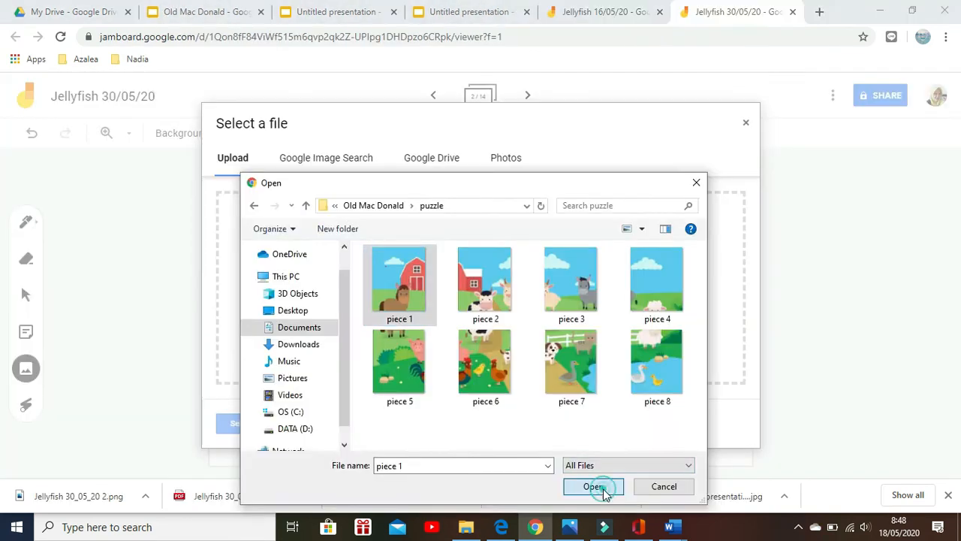
left_click(593, 486)
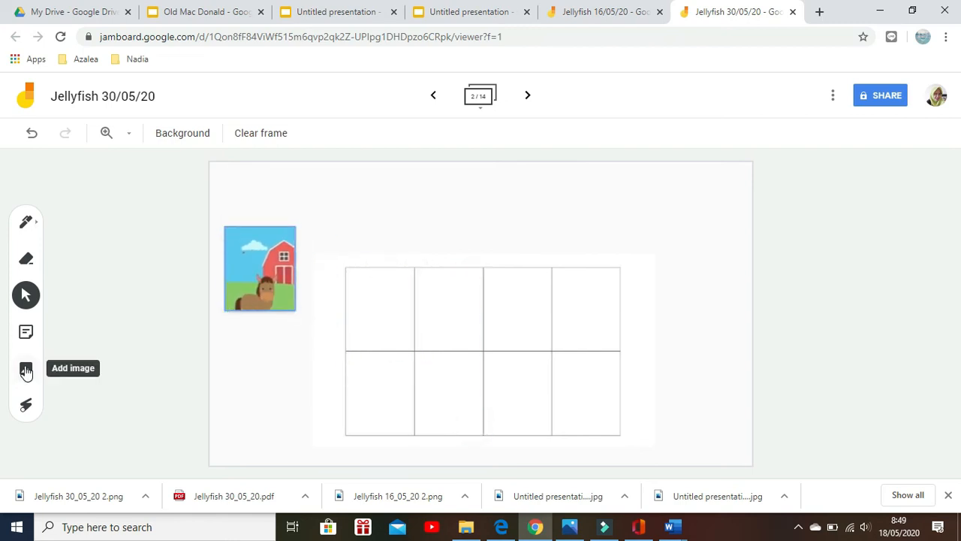
left_click(26, 369)
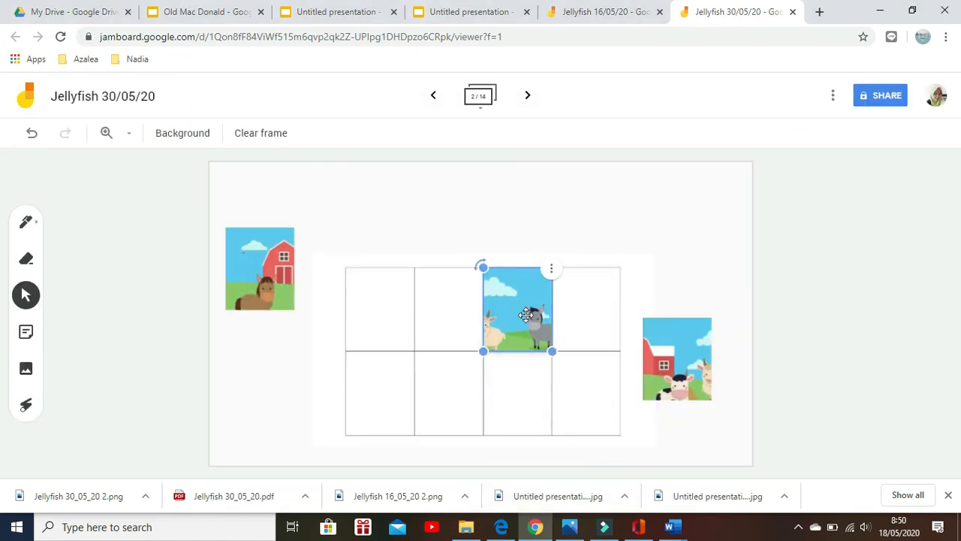
left_click_drag(518, 311, 302, 218)
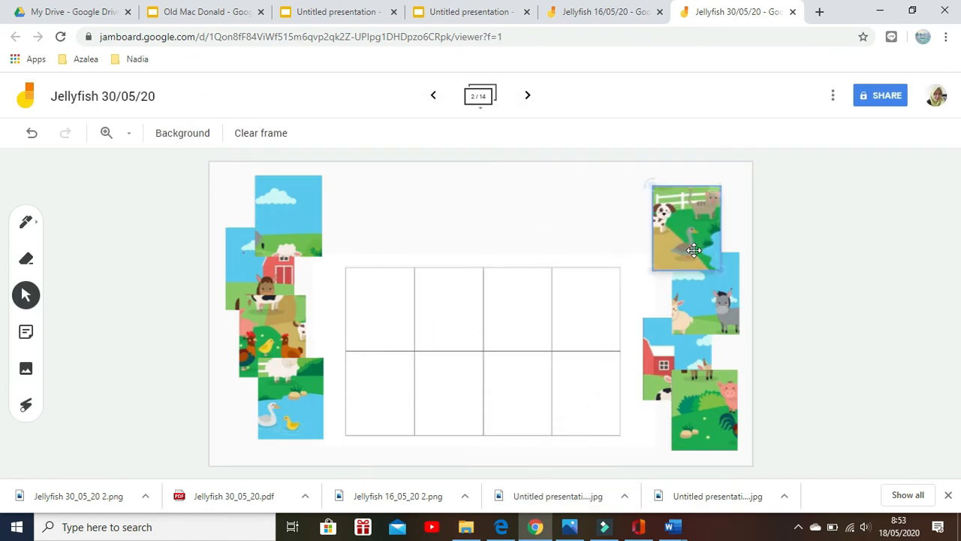
left_click(25, 368)
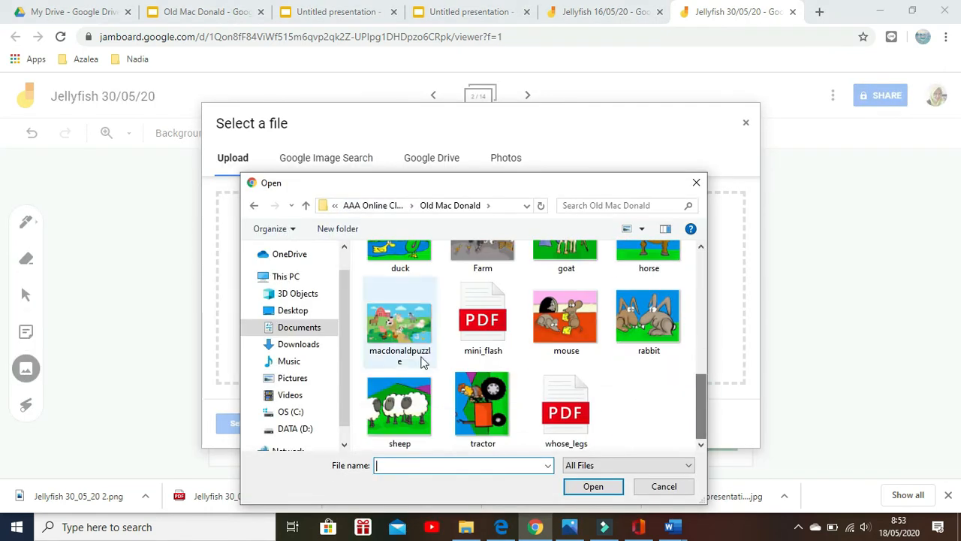
- Insert the macdonaldpuzzle picture, add a green PUZZLE sticky note, and start placing pieces in the grid
double_click(400, 319)
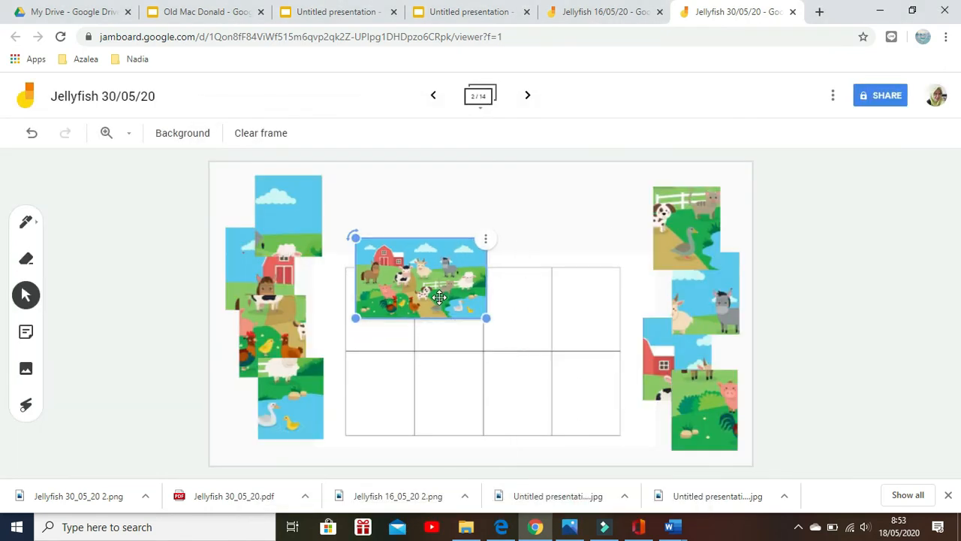
left_click(25, 332)
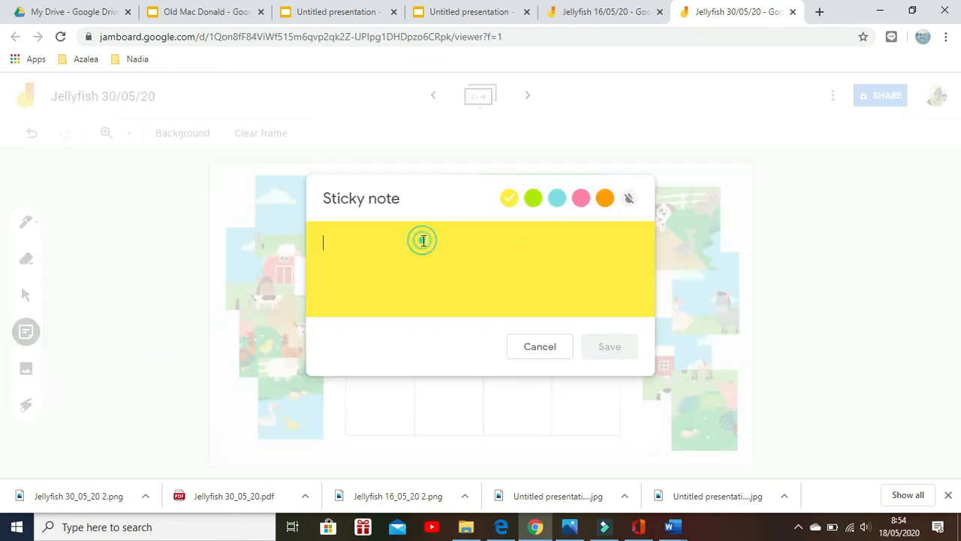
left_click(539, 346)
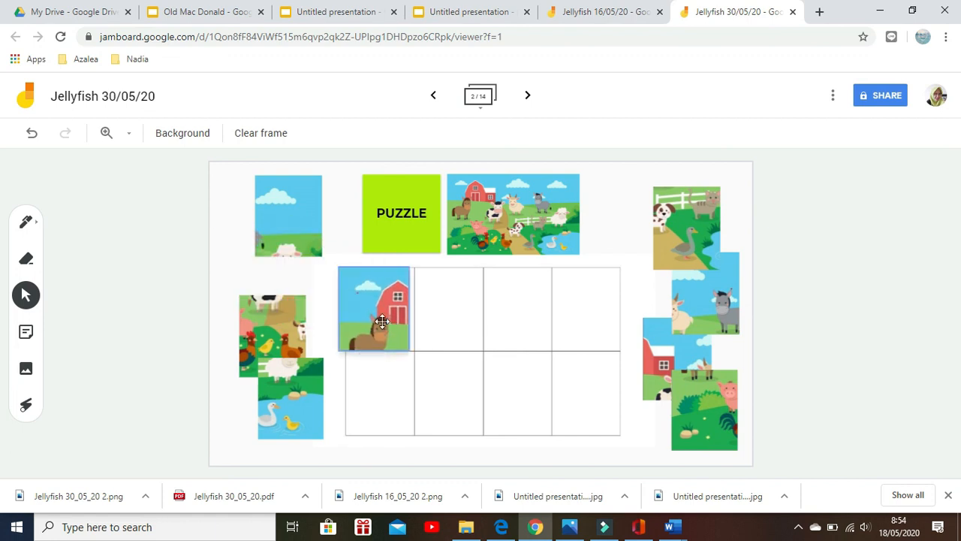
left_click_drag(383, 321, 375, 311)
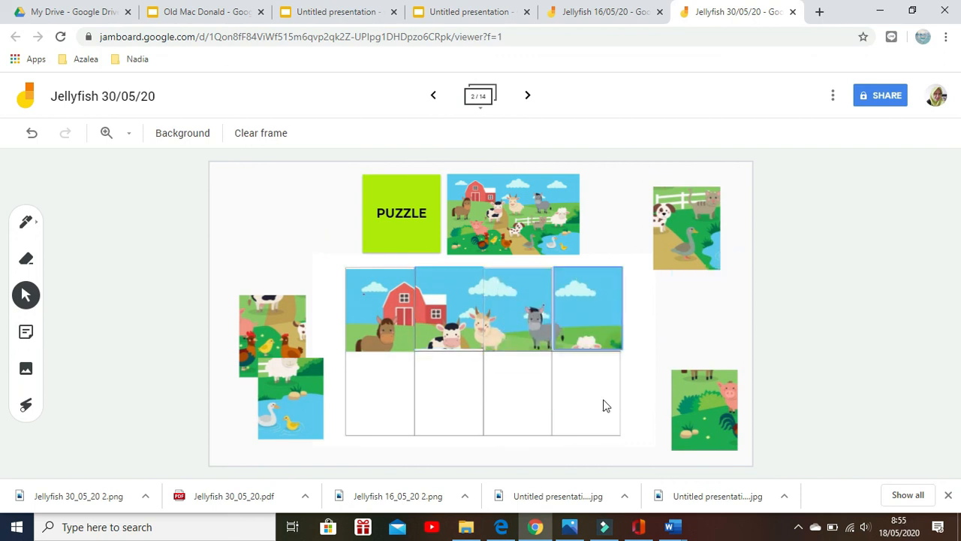
left_click(31, 132)
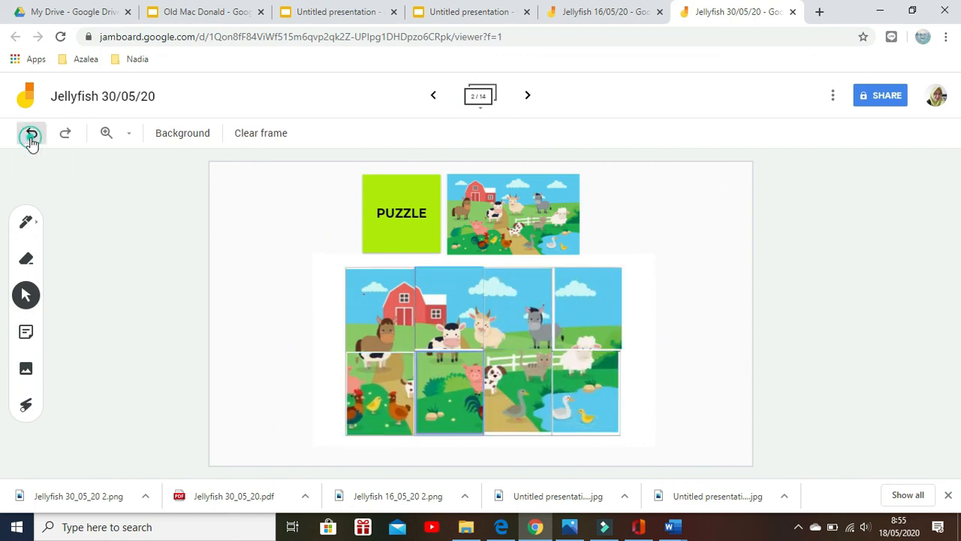